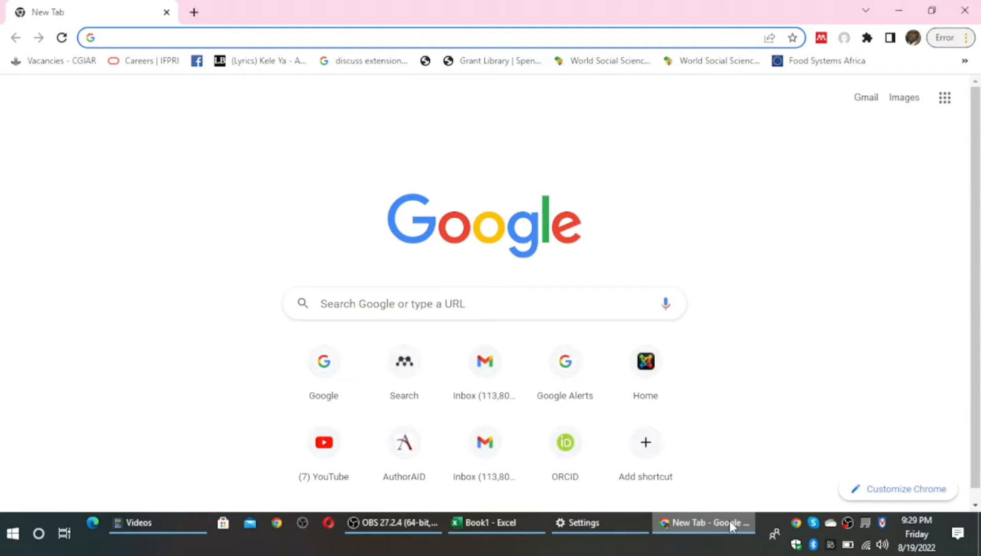
click(250, 37)
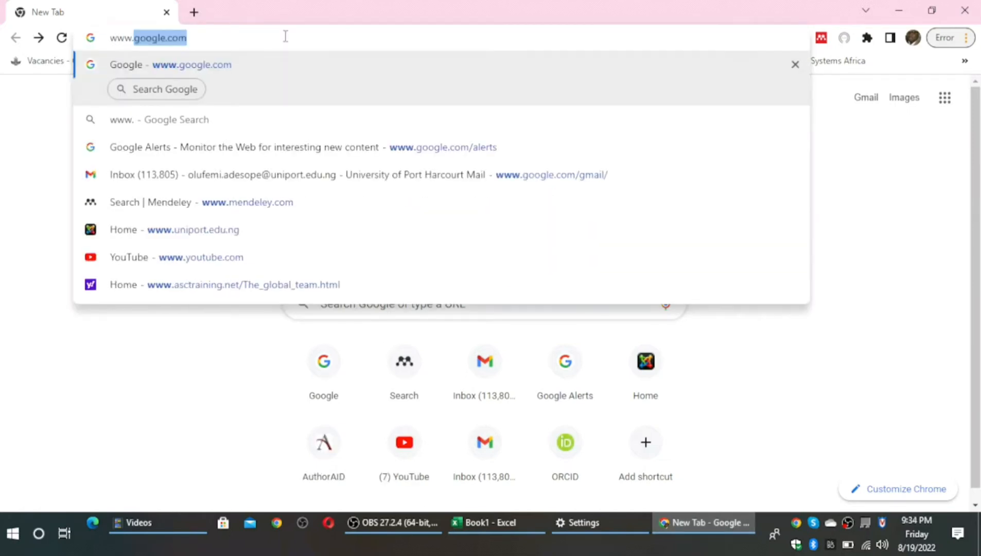
text(www.authoraid.info)
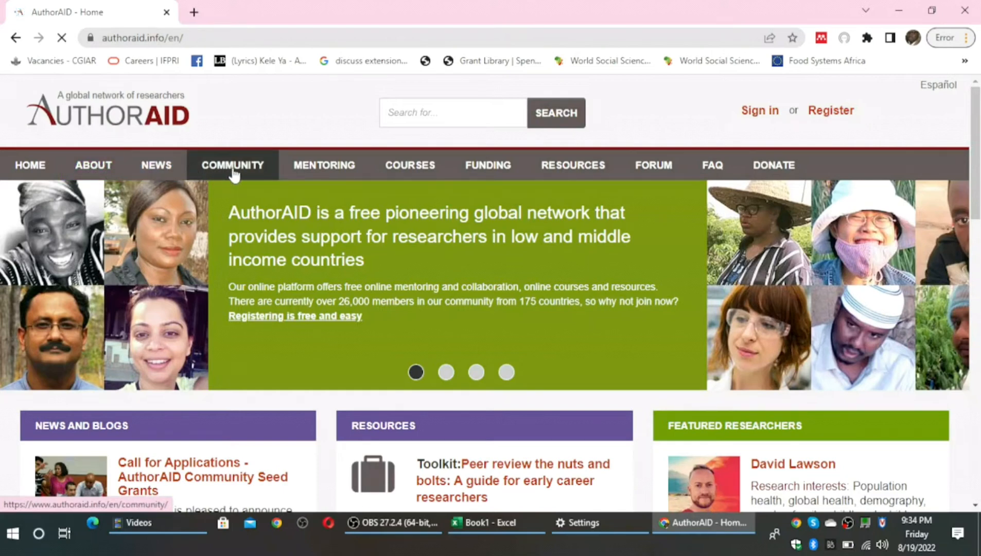
mouse_move(324, 165)
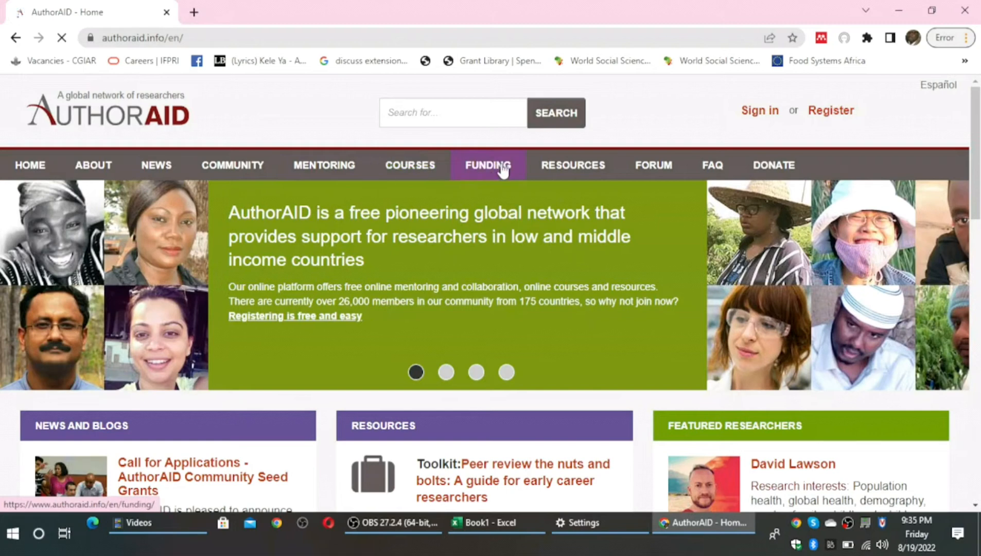
mouse_move(712, 165)
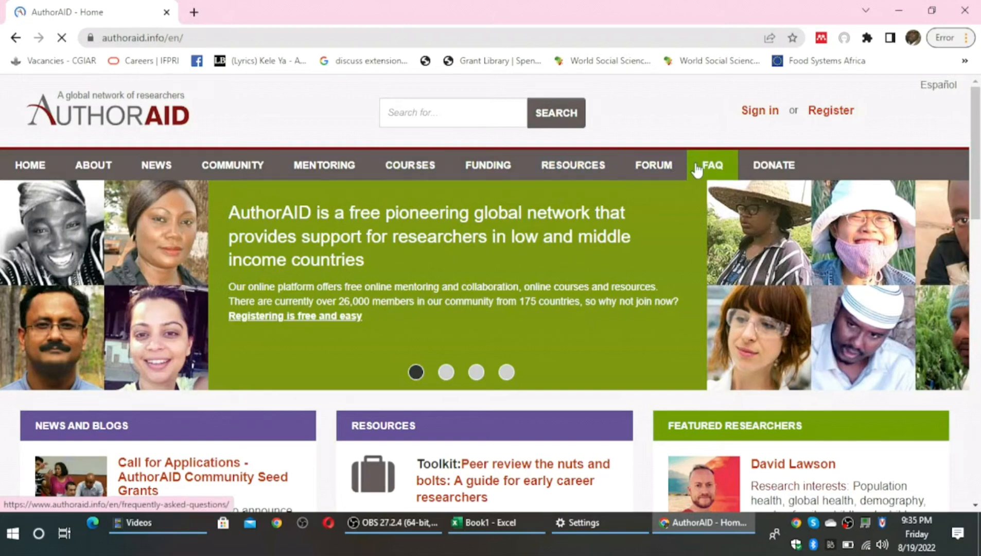
mouse_move(718, 168)
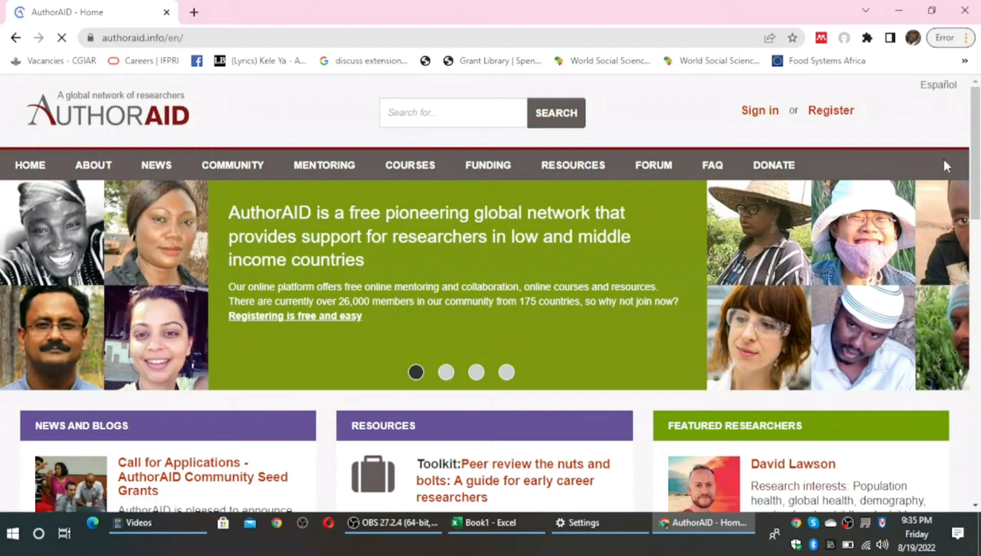
- Scroll through the homepage's News and Blogs, Resources and Featured Researchers panels, then return to the top
scroll(down, 3)
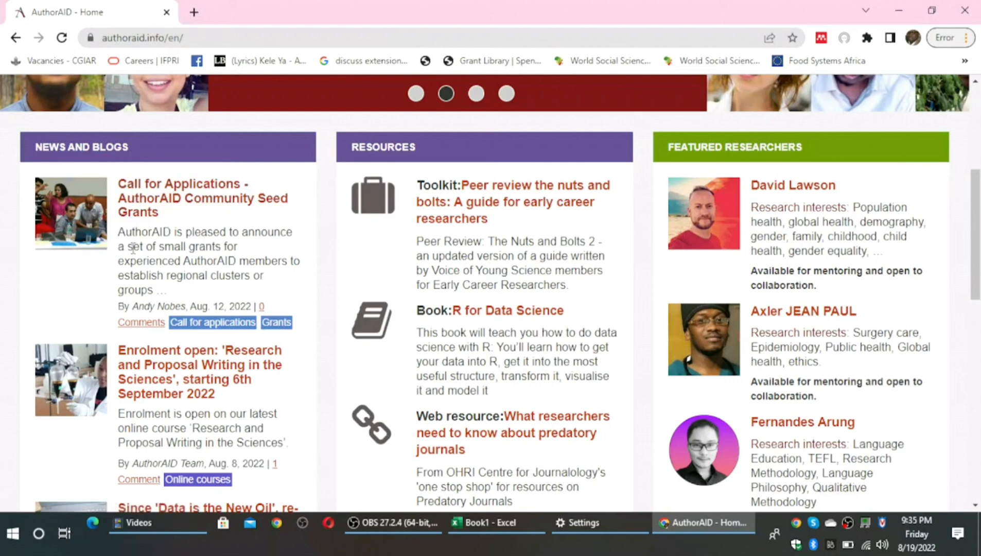
mouse_move(241, 238)
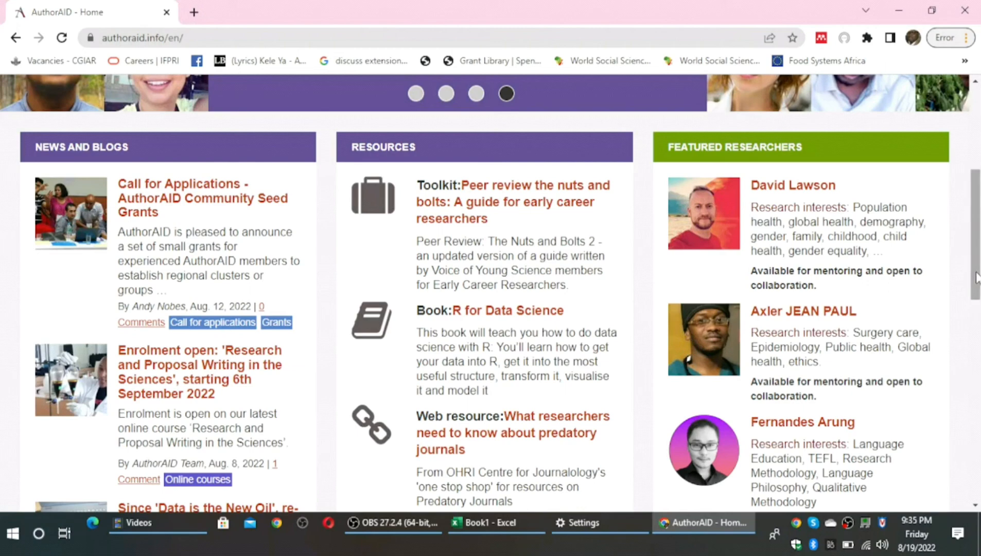
scroll(up, 3)
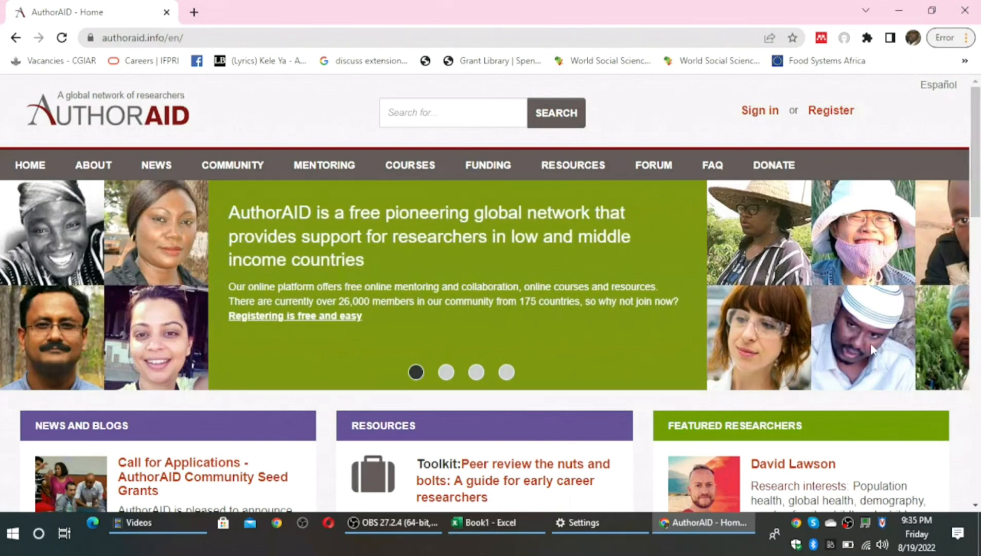
mouse_move(854, 394)
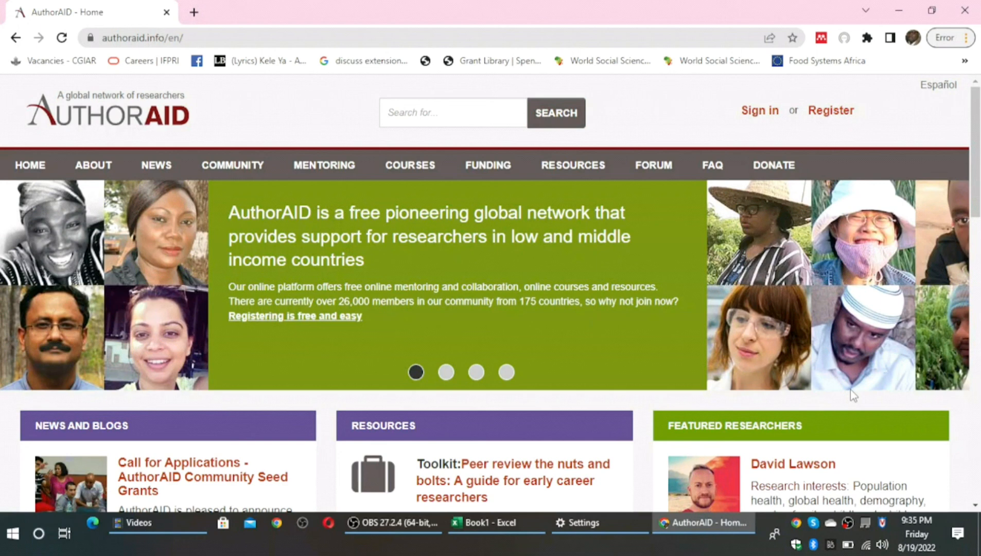